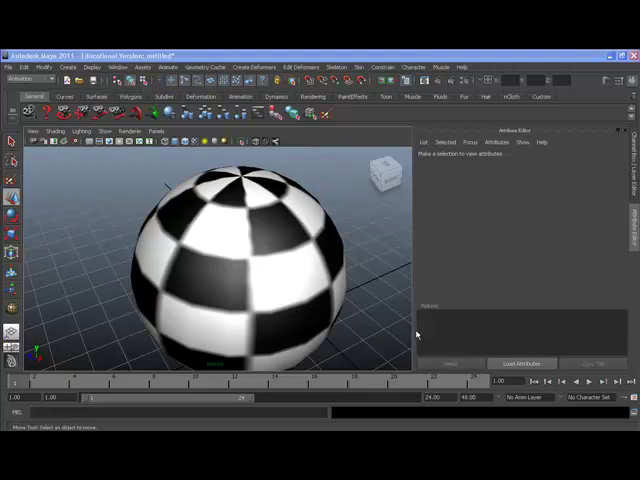
mouse_move(432, 340)
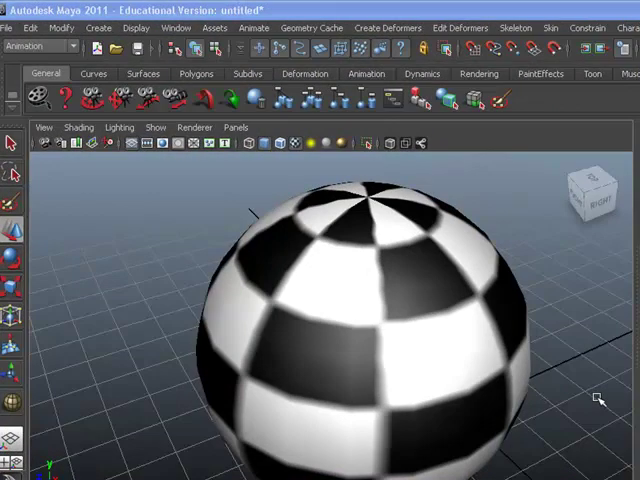
mouse_move(598, 400)
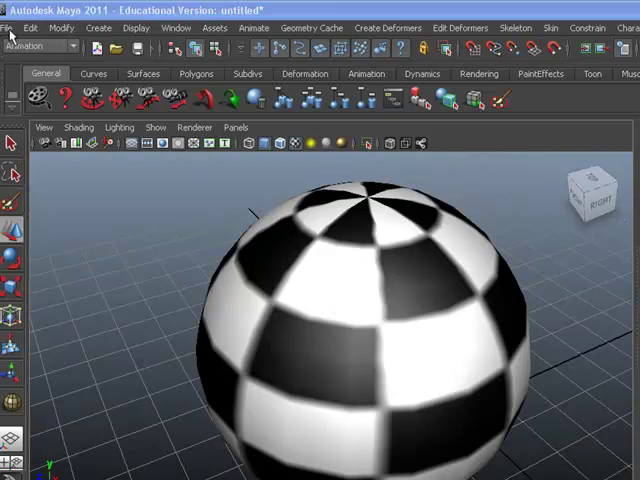
Set the scene's Maya project to the project folder on drive H:.
left_click(12, 27)
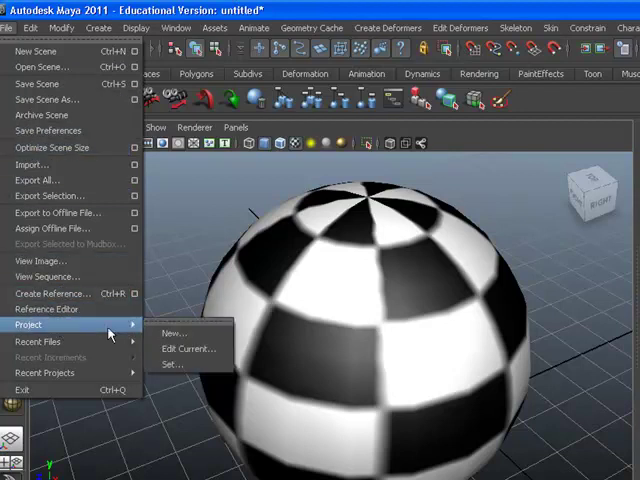
left_click(172, 364)
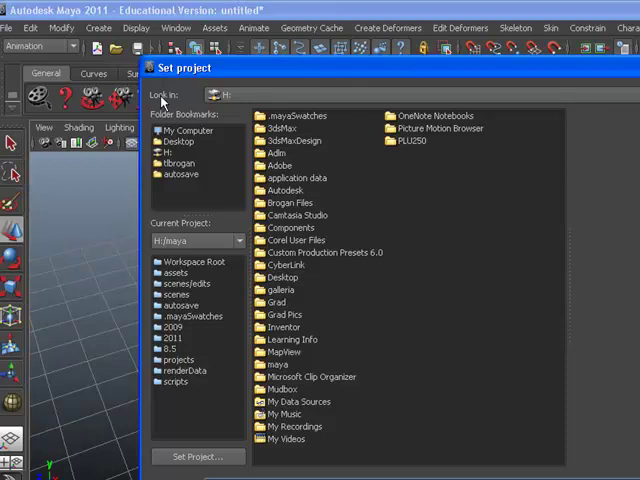
mouse_move(165, 103)
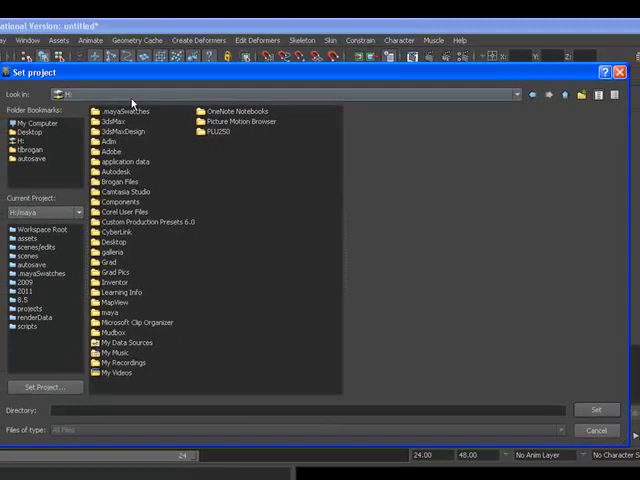
mouse_move(188, 396)
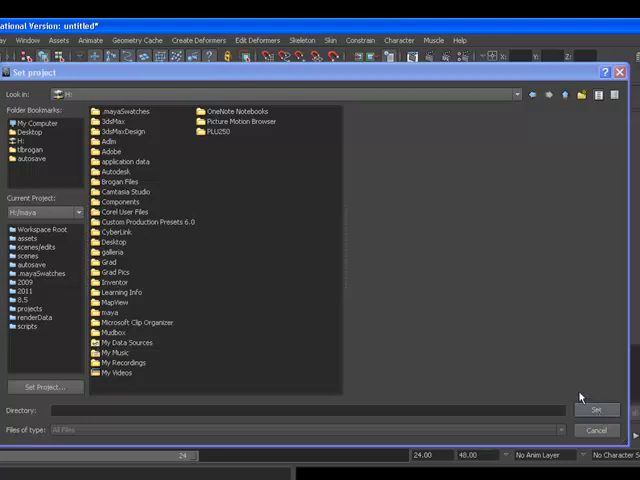
left_click(596, 409)
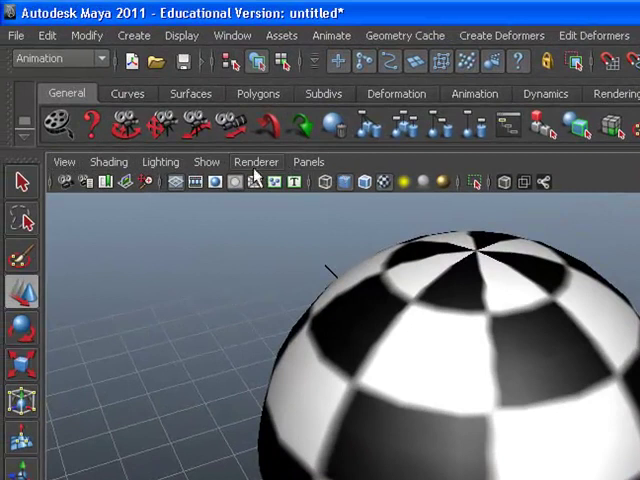
Turn on Film Gate display in the perspective camera settings.
left_click(63, 161)
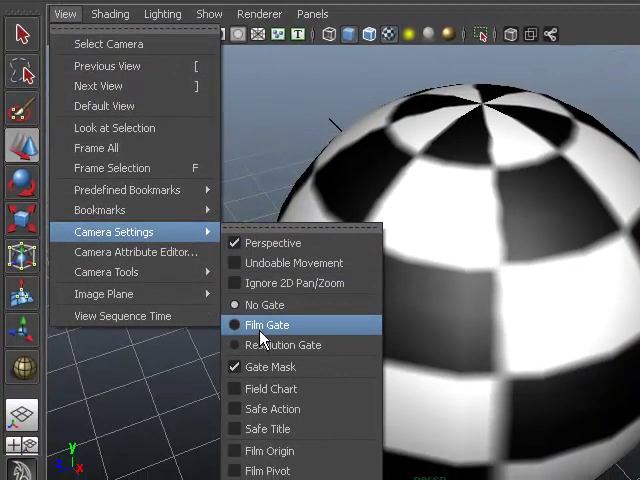
left_click(267, 324)
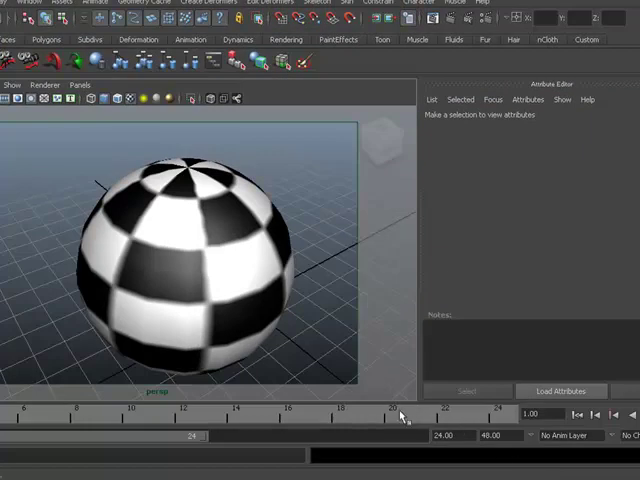
mouse_move(400, 415)
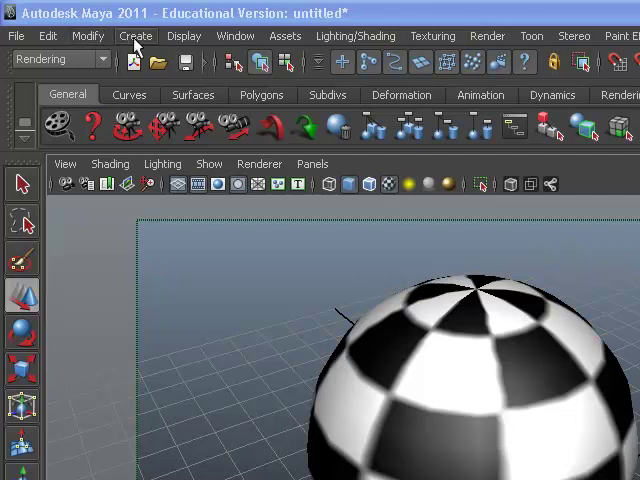
Open the Render Settings editor from the Window editors list.
left_click(235, 36)
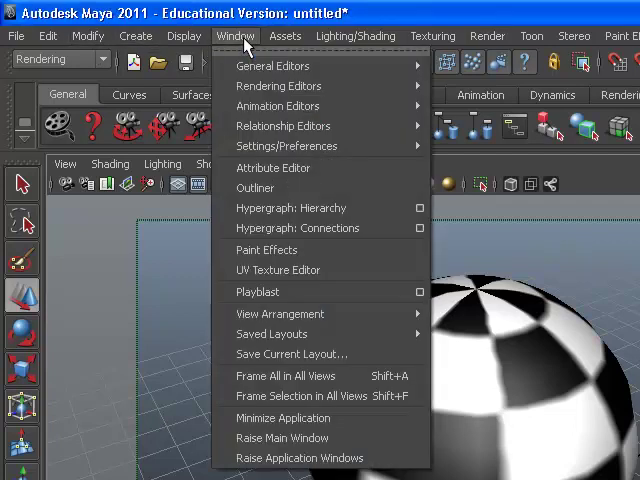
mouse_move(279, 86)
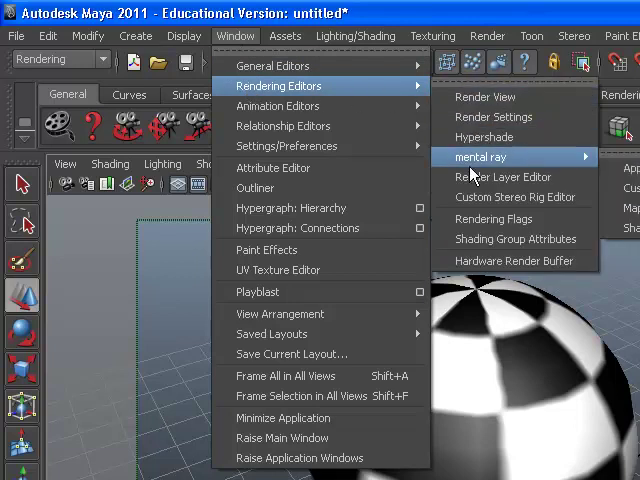
mouse_move(485, 137)
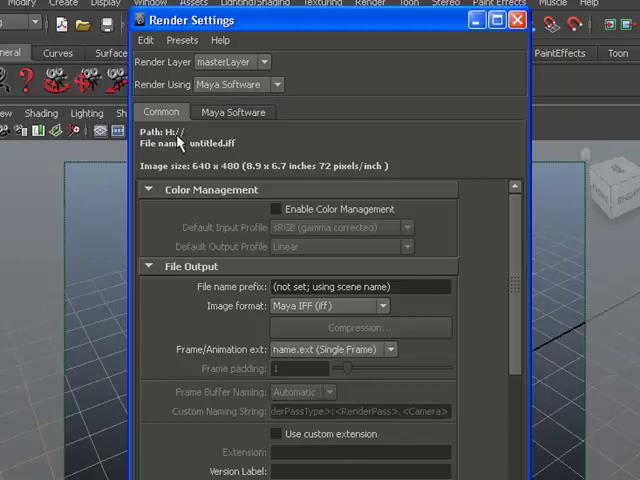
mouse_move(168, 280)
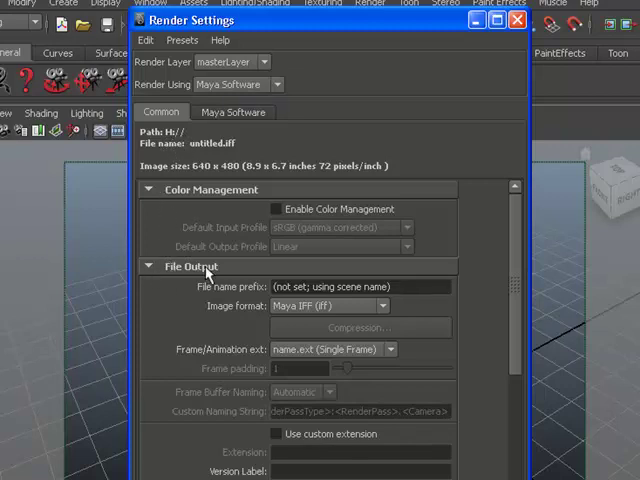
mouse_move(150, 274)
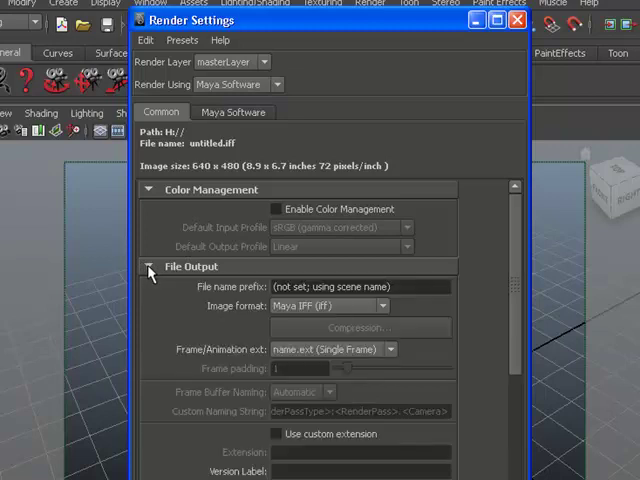
mouse_move(232, 349)
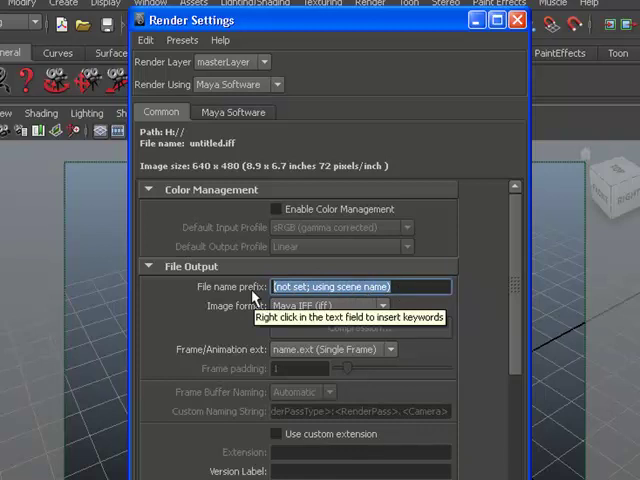
Set file name prefix 'Checkered Ball', JPEG format, check 640 x 480 size, and close.
type("Checkered Ball")
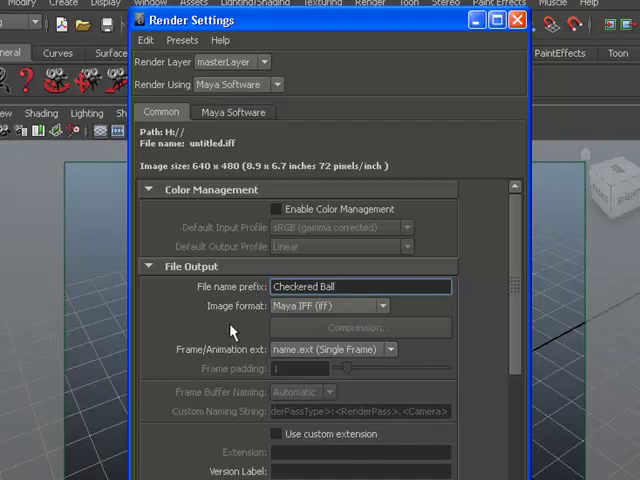
left_click(385, 306)
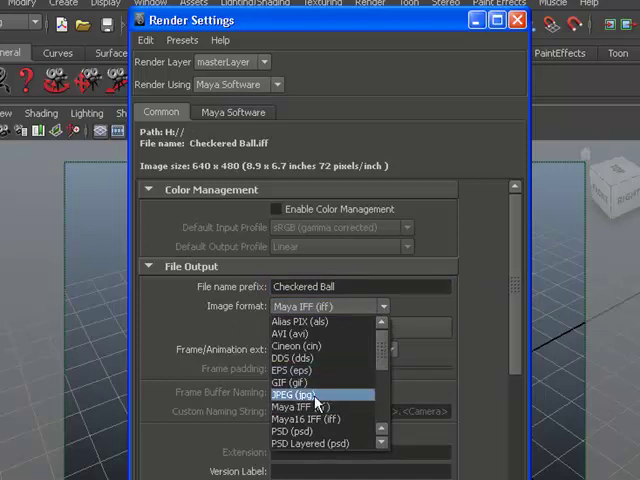
left_click(300, 394)
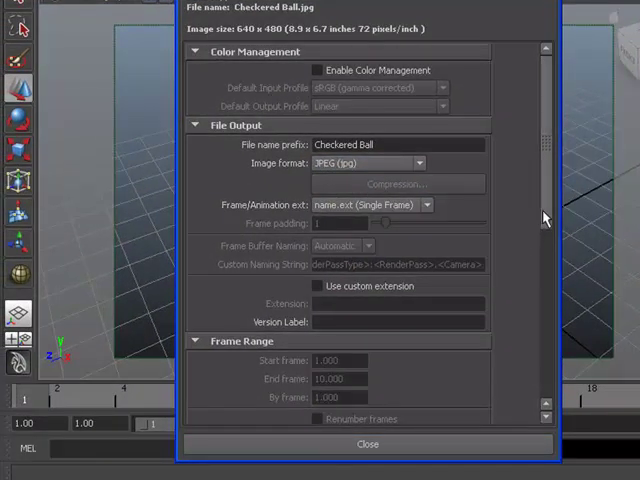
scroll("down", 3)
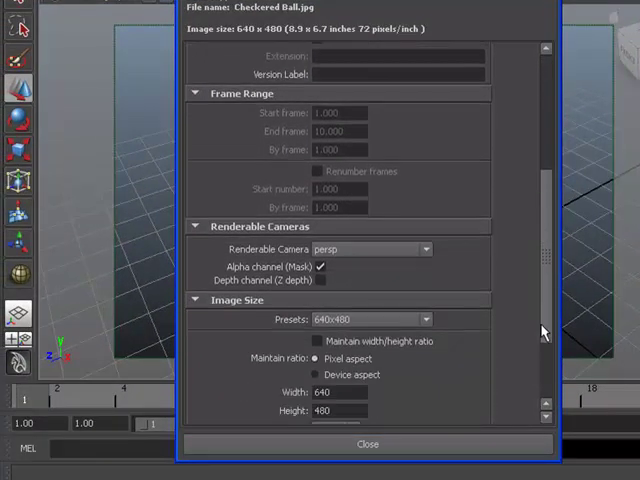
scroll("down", 3)
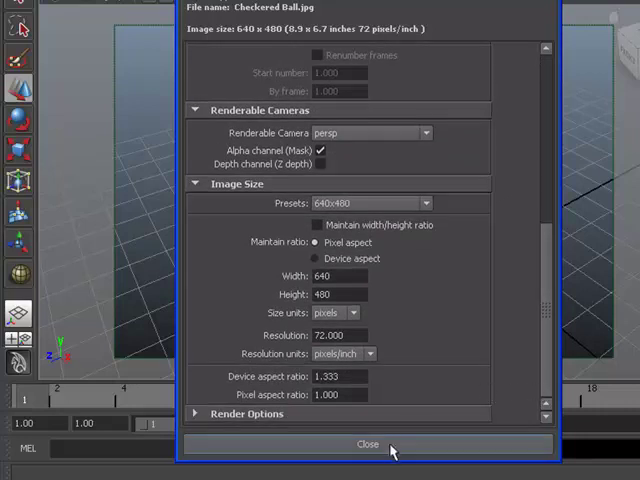
left_click(367, 444)
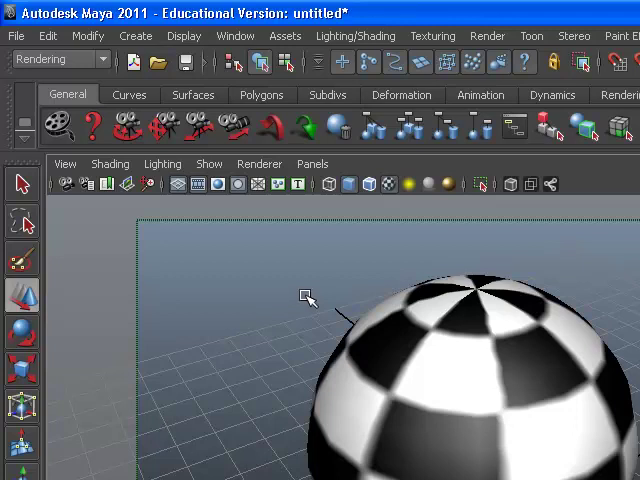
mouse_move(222, 172)
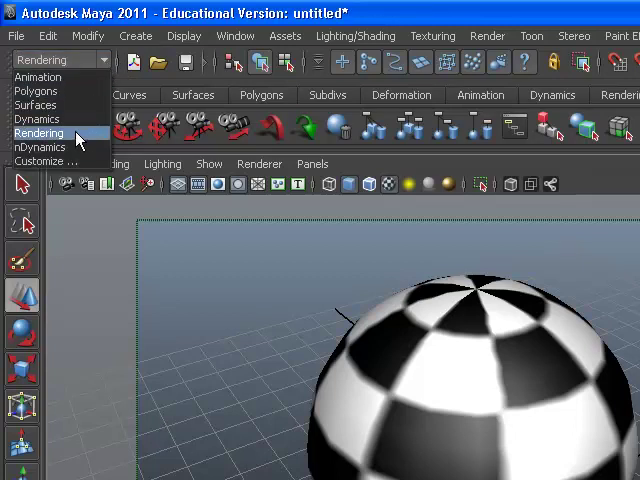
Switch to the Rendering menu set and start Render > Batch Render.
left_click(40, 132)
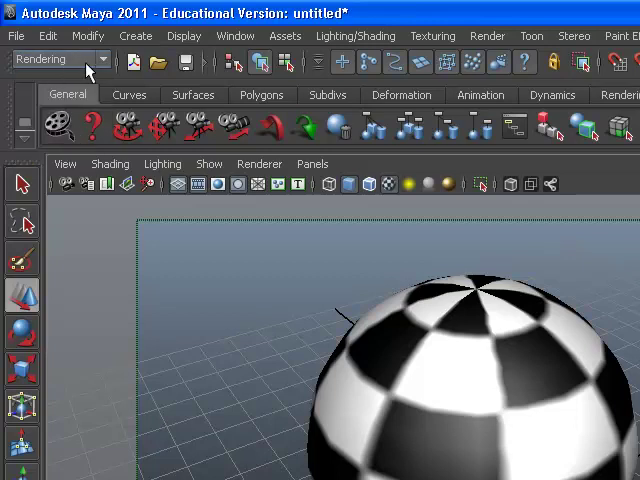
mouse_move(88, 36)
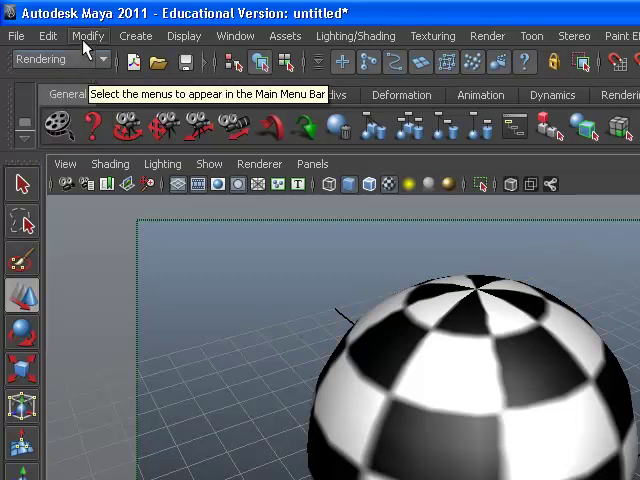
left_click(488, 36)
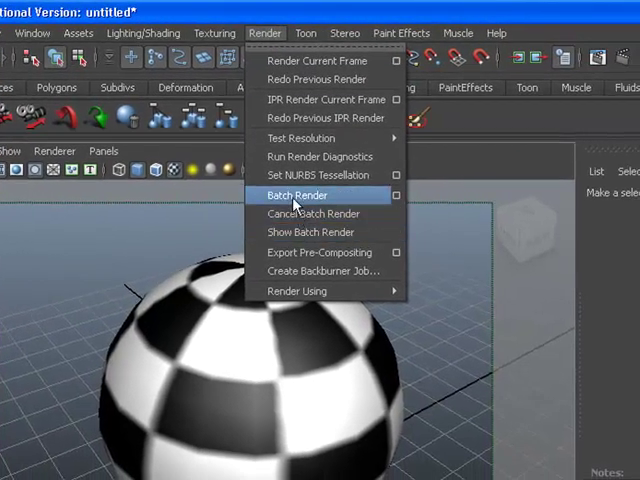
left_click(296, 195)
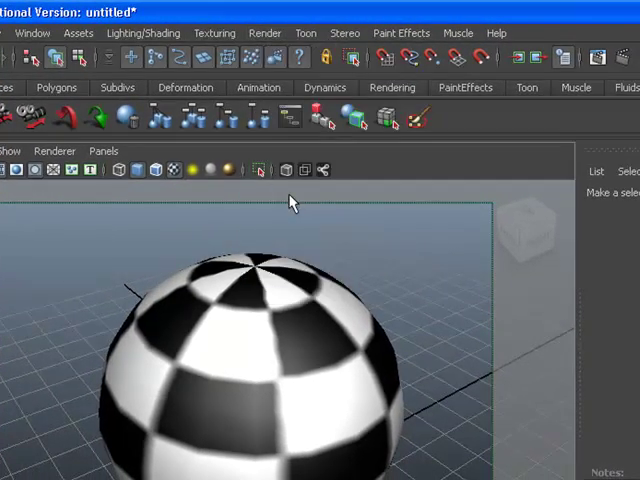
mouse_move(437, 382)
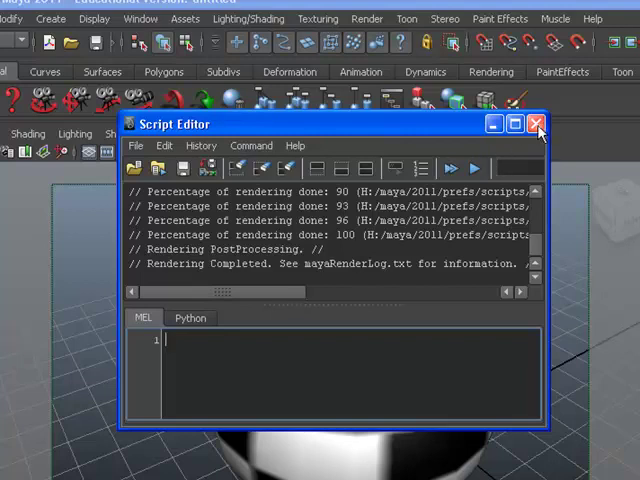
Close the Script Editor log once it reports Rendering Completed.
left_click(537, 123)
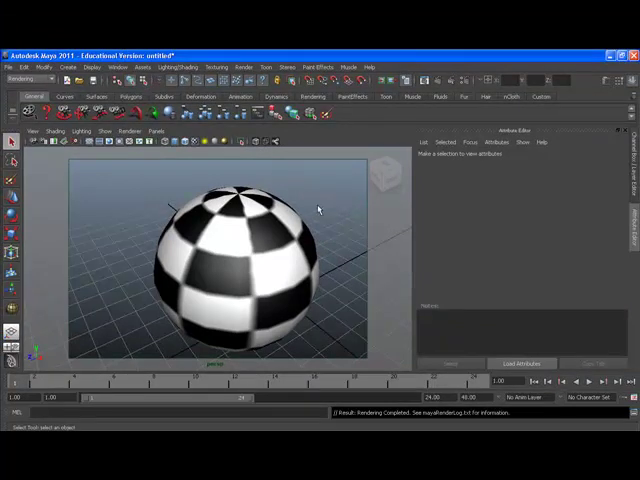
mouse_move(305, 220)
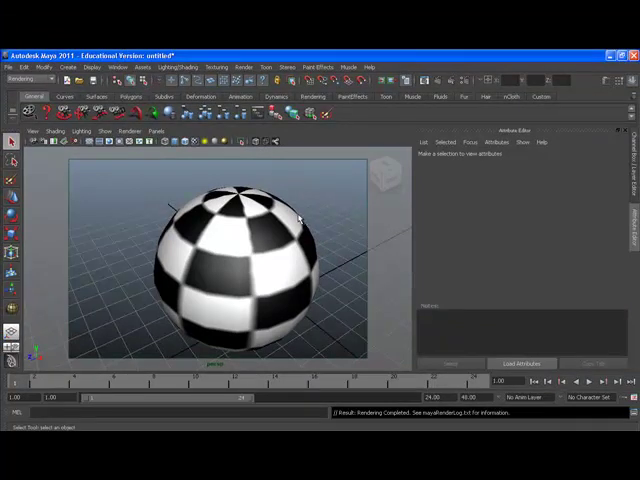